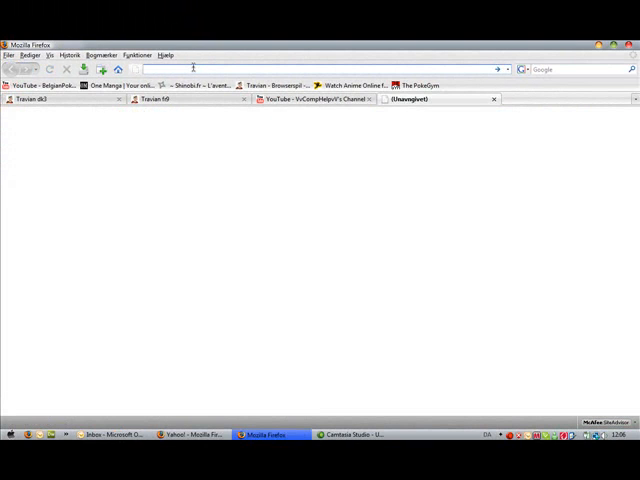
Go to adobe.com in Firefox and reach the Fireworks CS3 product page via Products
text(adobe.com/)
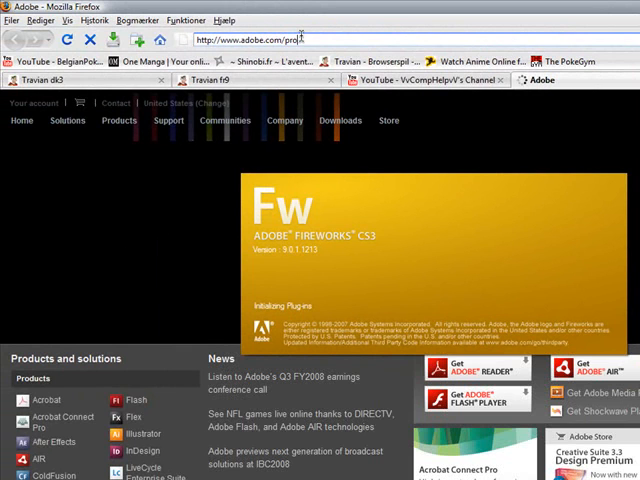
text(products)
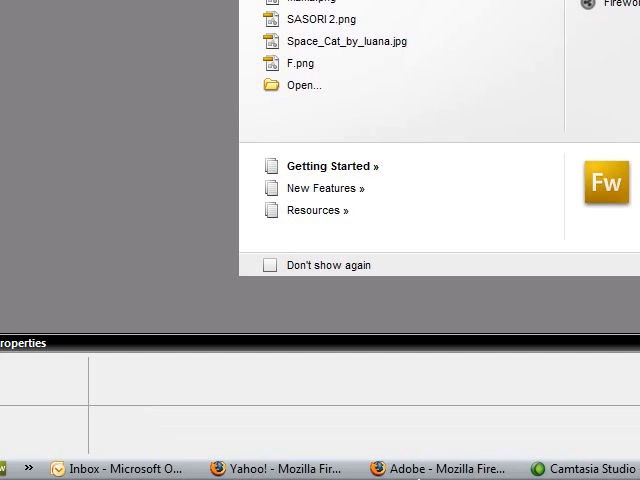
mouse_move(420, 474)
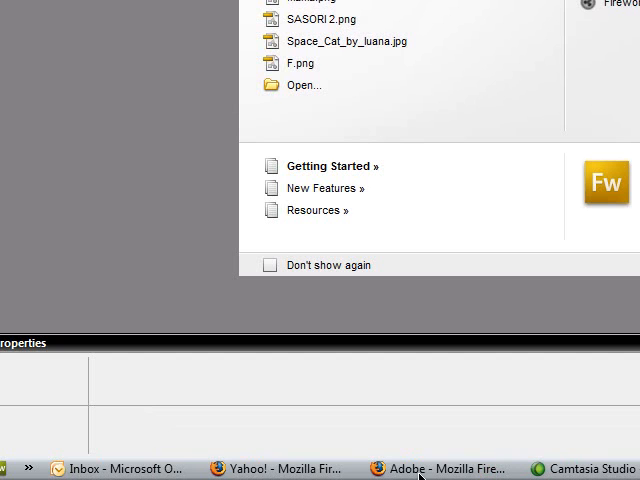
click(452, 468)
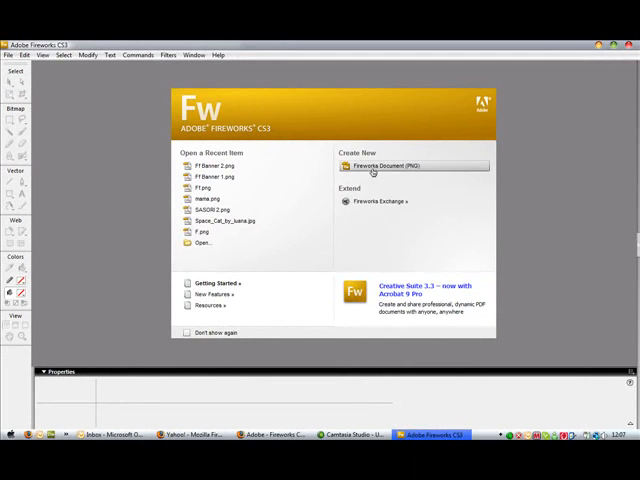
click(380, 166)
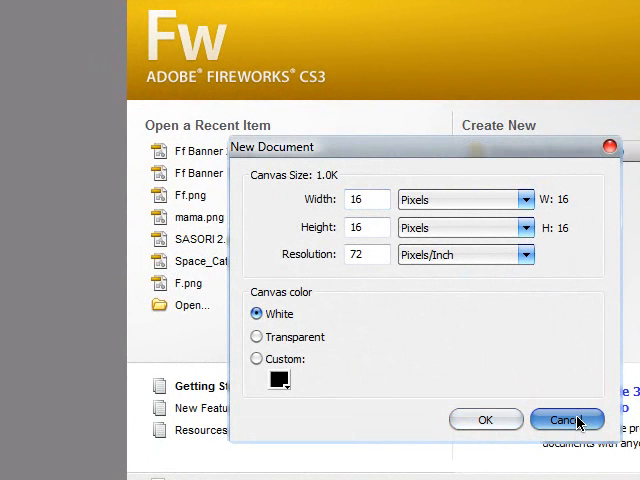
click(568, 420)
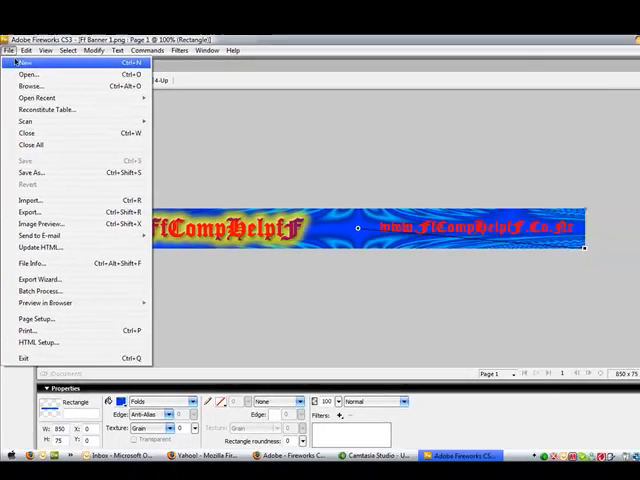
Create a new 850 × 75 px document and cover it with a black rectangle
click(24, 62)
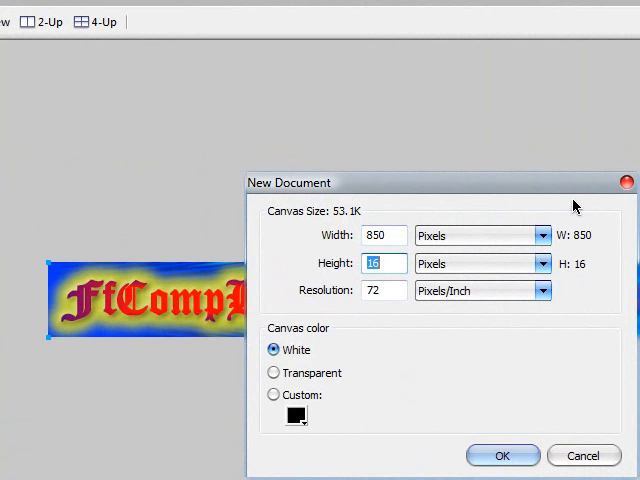
click(504, 456)
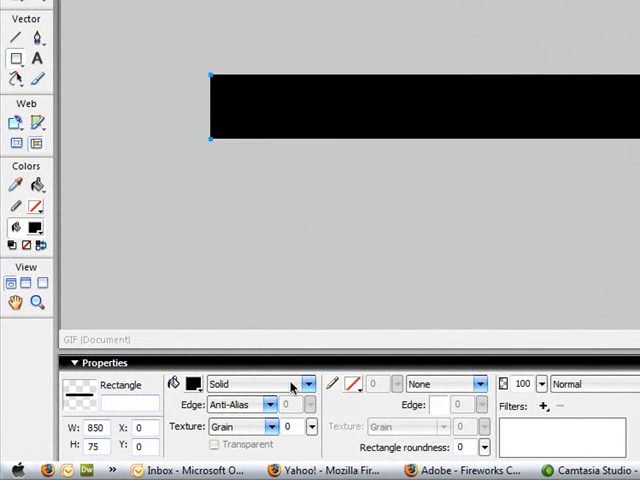
mouse_move(304, 384)
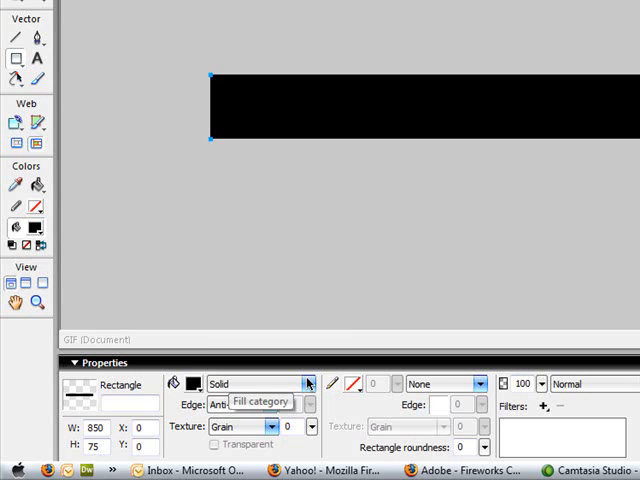
Fill the banner rectangle with a Folds gradient in a blue colour preset
click(308, 384)
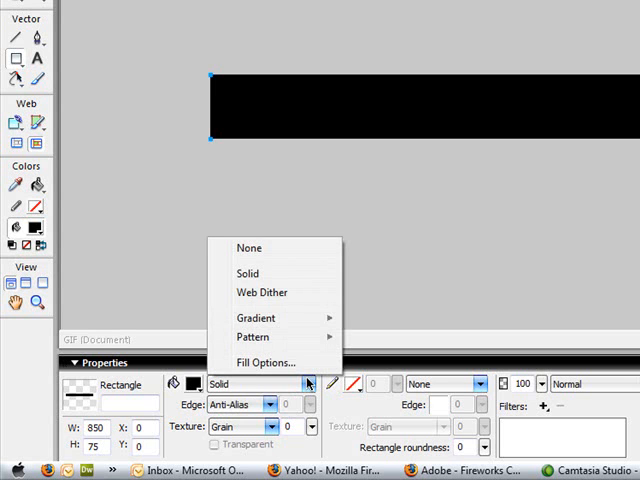
mouse_move(256, 316)
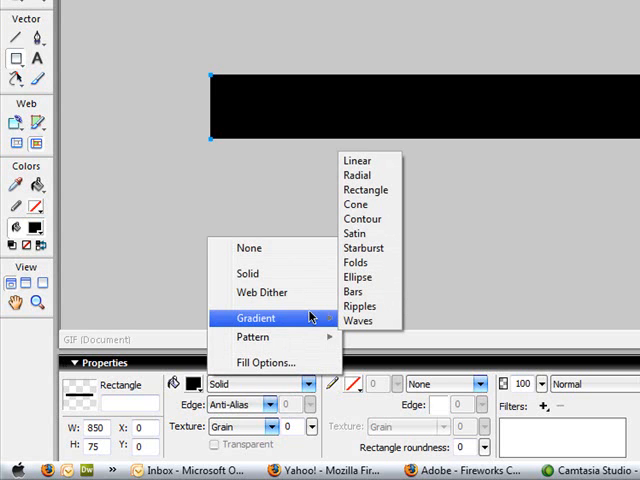
click(358, 264)
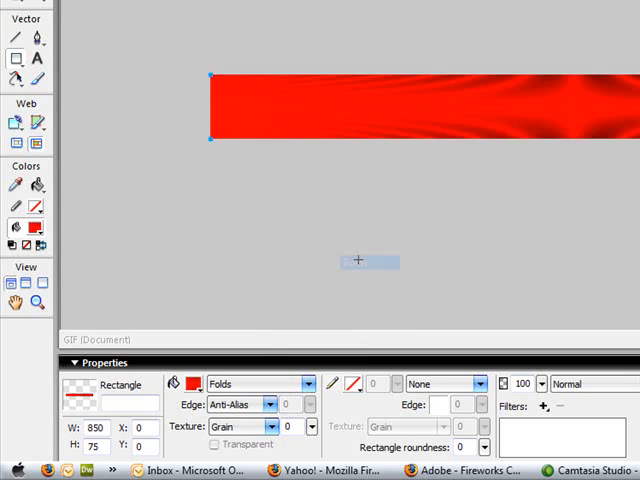
click(192, 384)
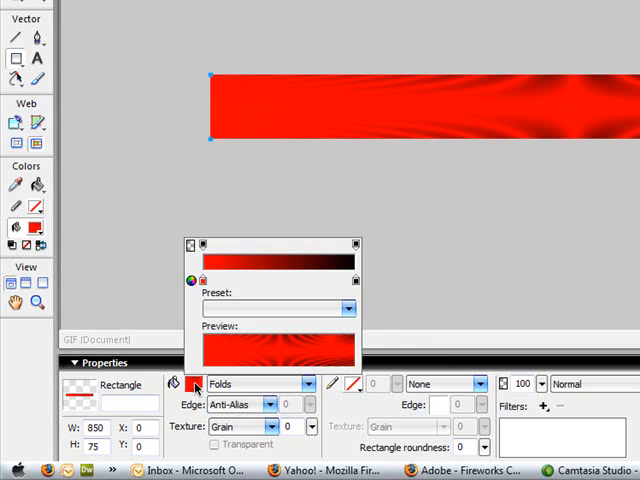
mouse_move(276, 308)
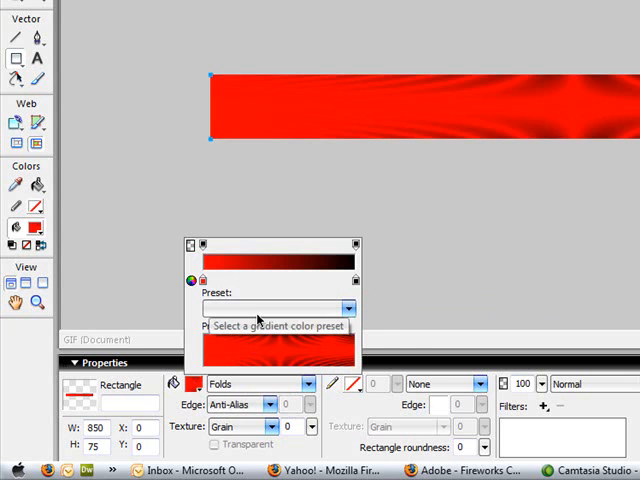
click(348, 308)
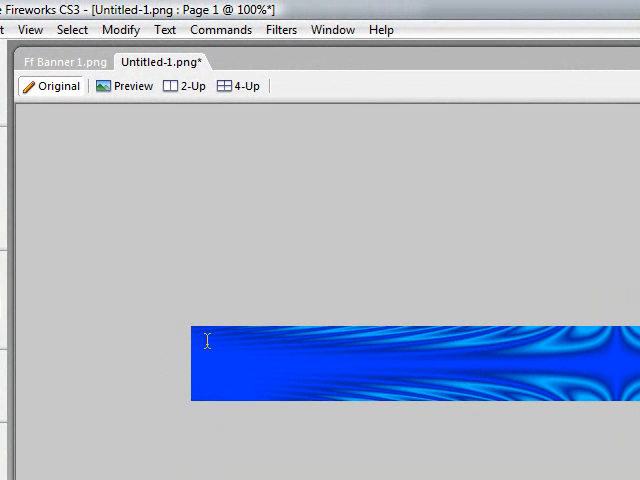
Place a text box on the banner's left and enter the blackletter title FfCompHelpfF
drag(208, 340, 498, 388)
text(Ff)
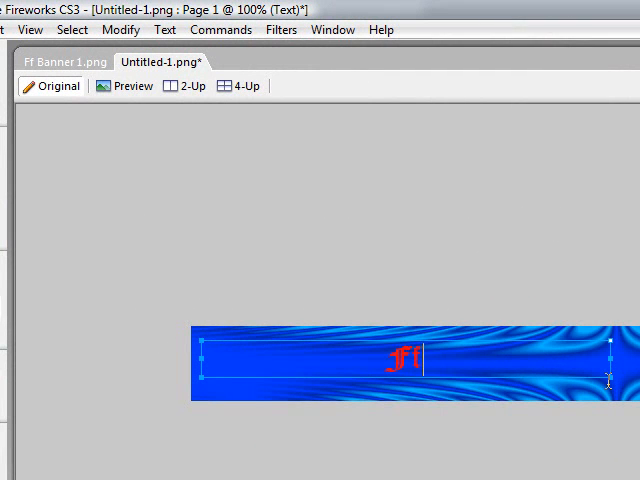
text(Comp)
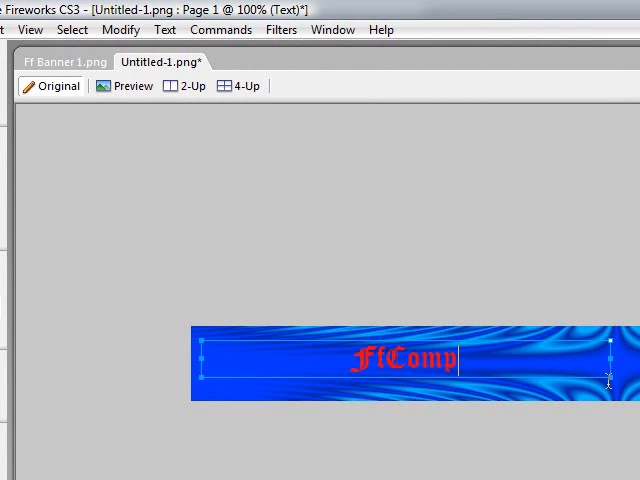
text(Help)
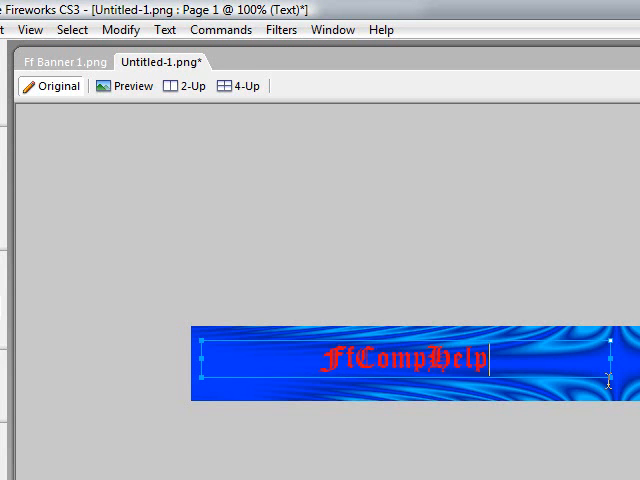
text(fF)
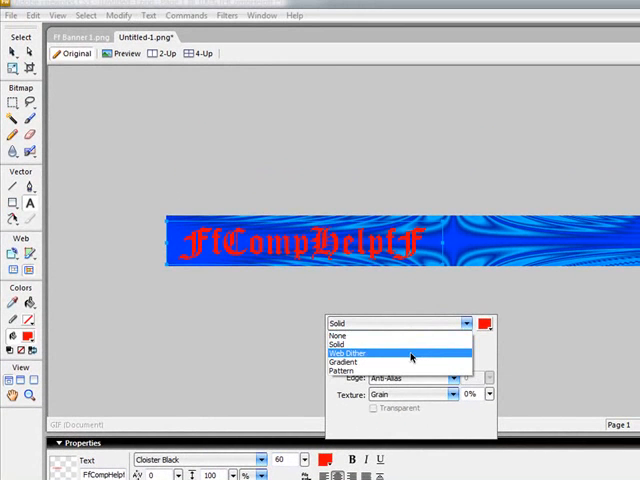
Change the title's fill to a Rectangle gradient with the Red, Blue preset
click(344, 362)
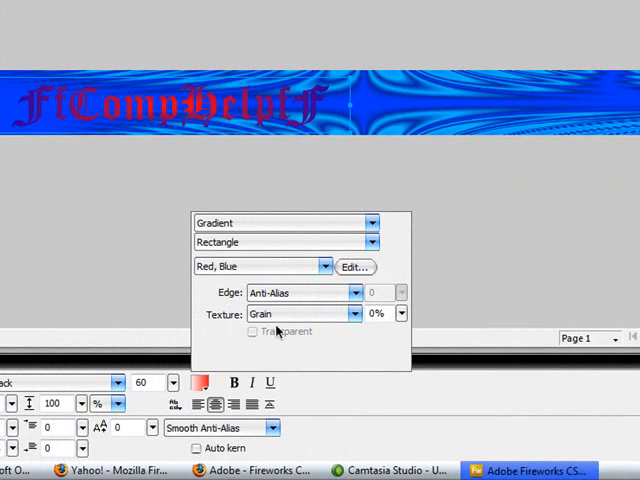
click(354, 266)
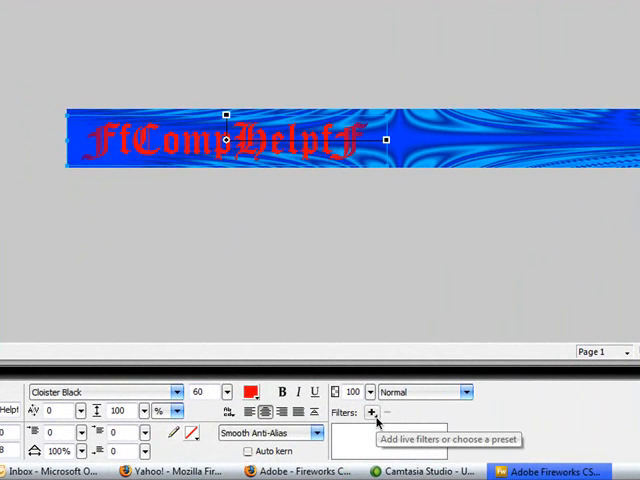
Add Raised Emboss and Glow filters to the FfCompHelpfF title
click(372, 412)
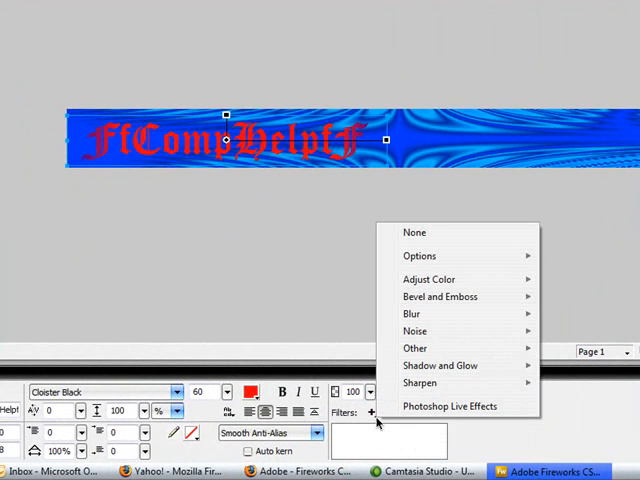
mouse_move(440, 296)
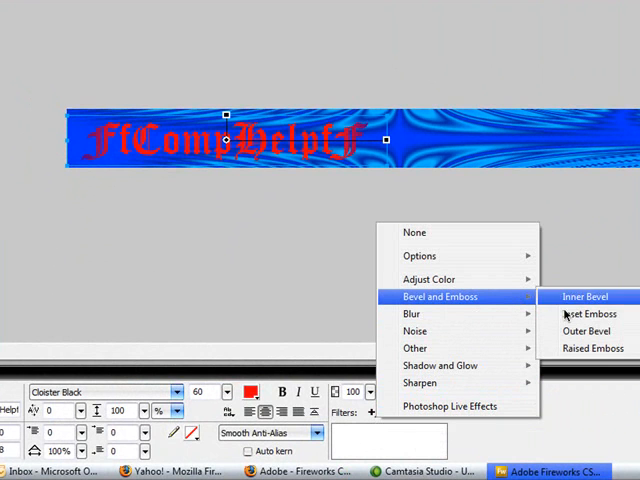
click(584, 296)
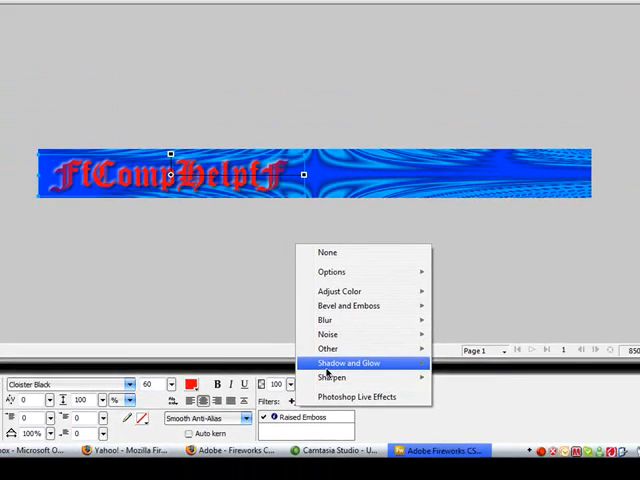
click(348, 362)
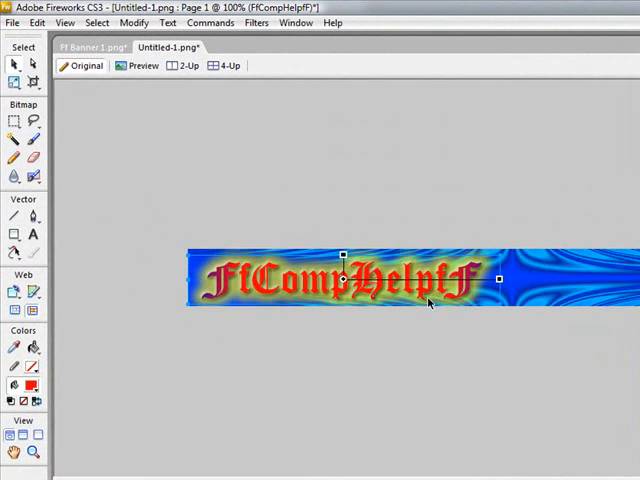
mouse_move(280, 332)
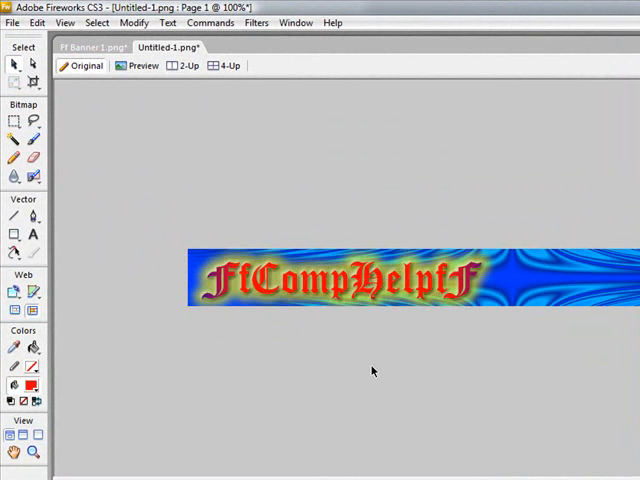
mouse_move(84, 98)
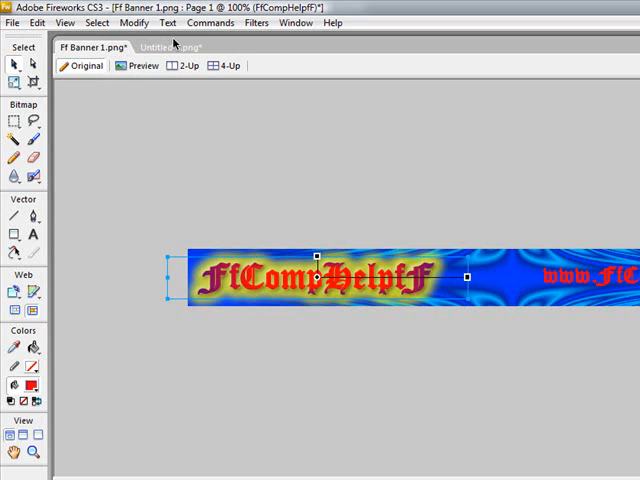
click(170, 48)
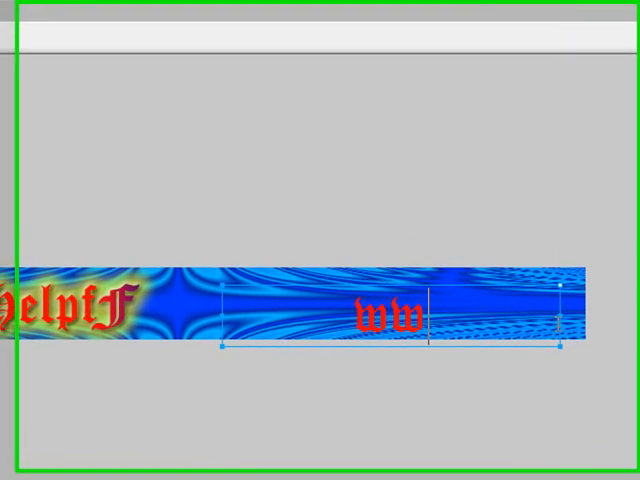
text(ww.FfComp)
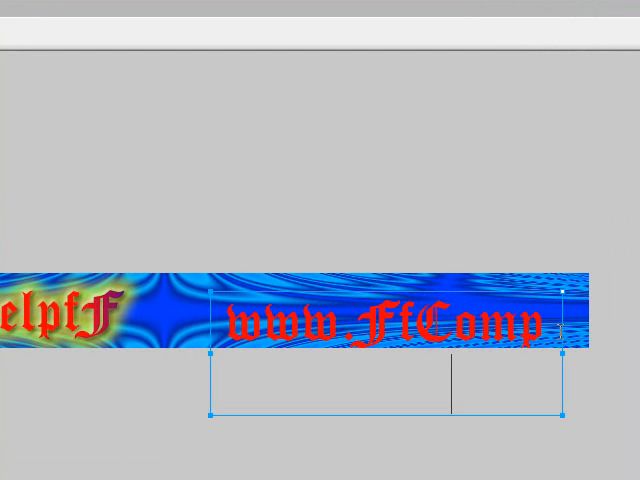
mouse_move(510, 396)
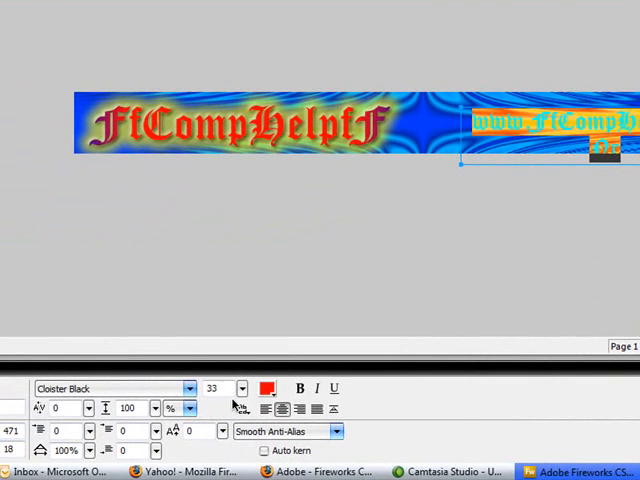
click(220, 388)
text(30)
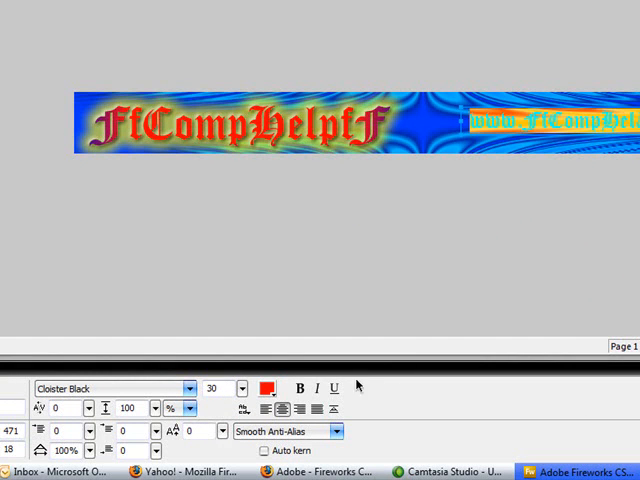
text(3)
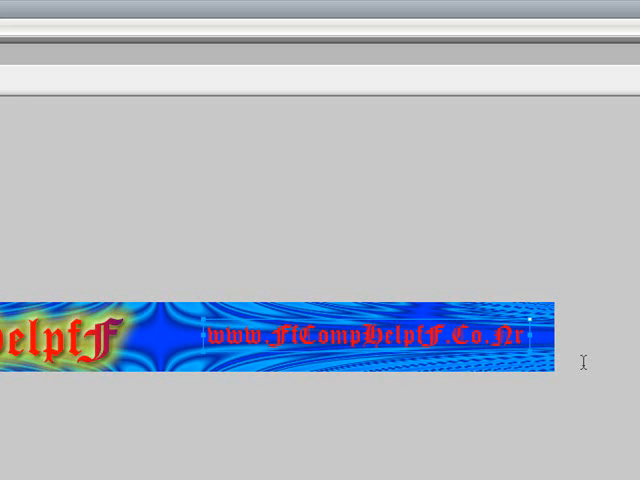
mouse_move(430, 410)
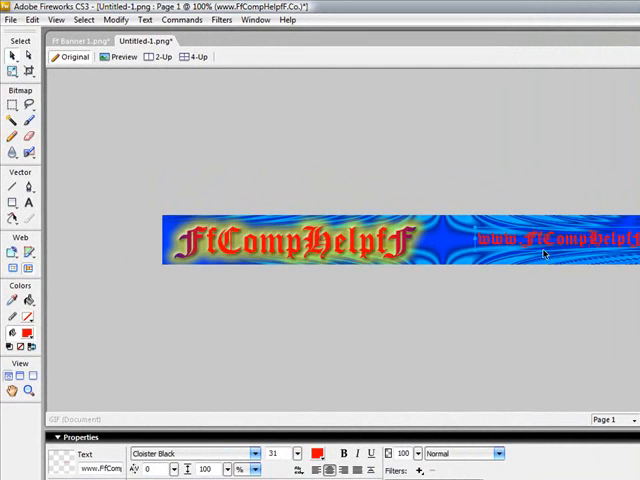
Apply Raised Emboss and Glow filters to the web address text
click(316, 384)
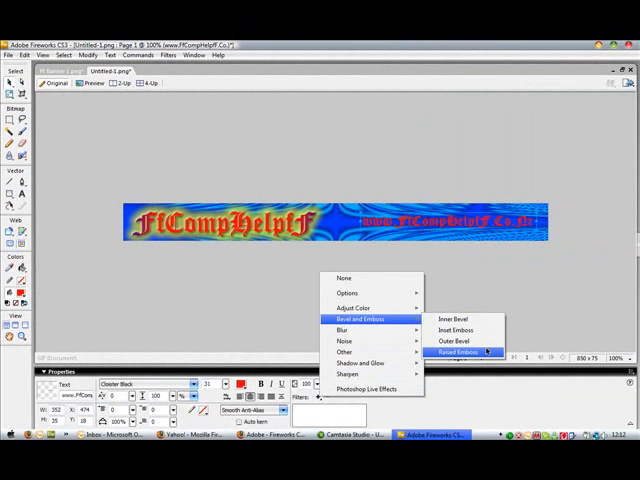
click(458, 352)
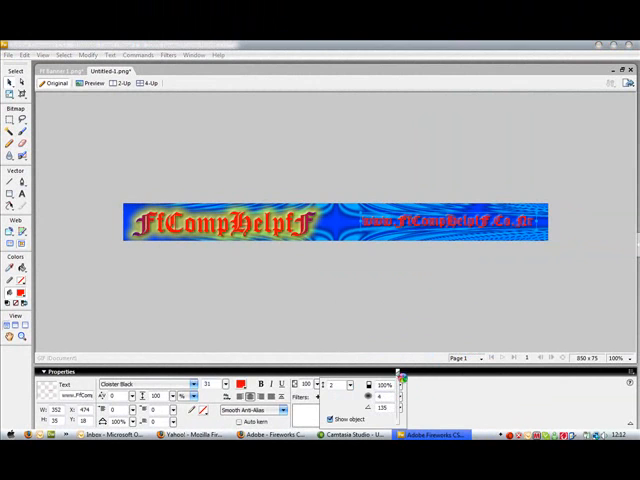
click(318, 396)
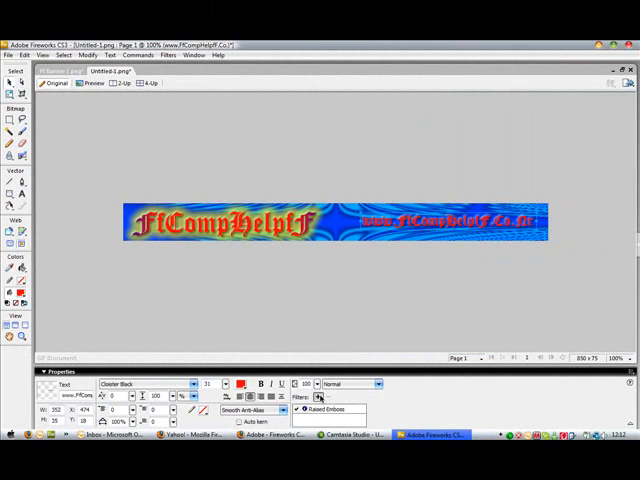
click(316, 398)
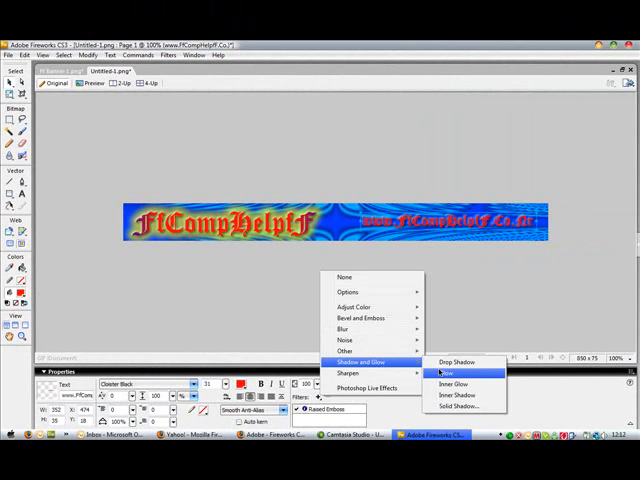
click(452, 372)
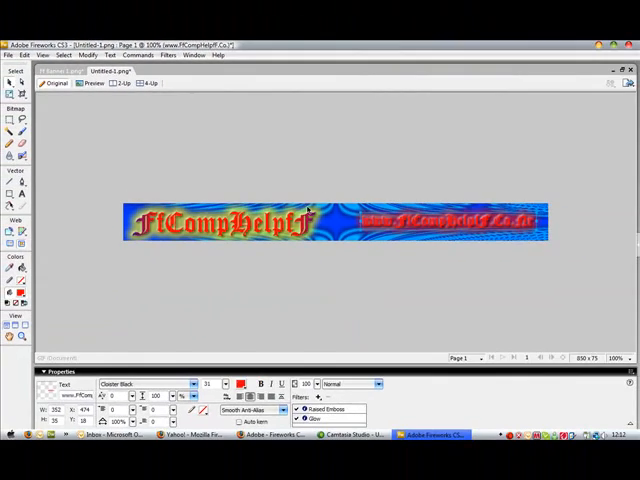
click(318, 396)
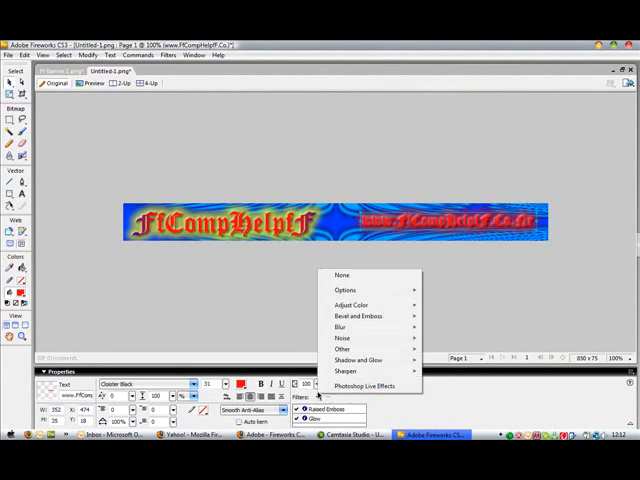
click(356, 360)
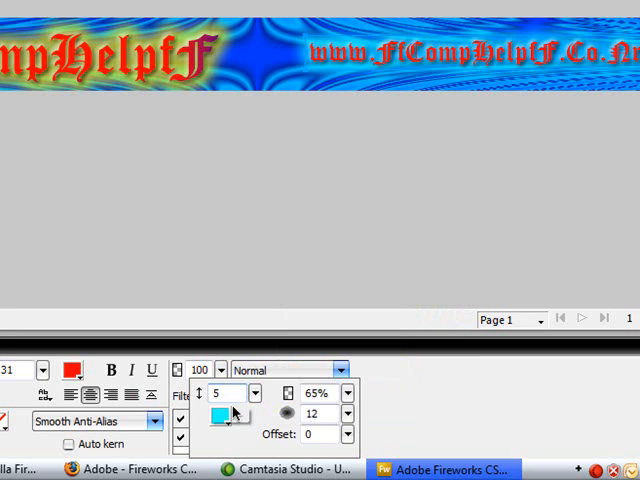
Set the URL text's glow to a light colour from the swatch
click(228, 416)
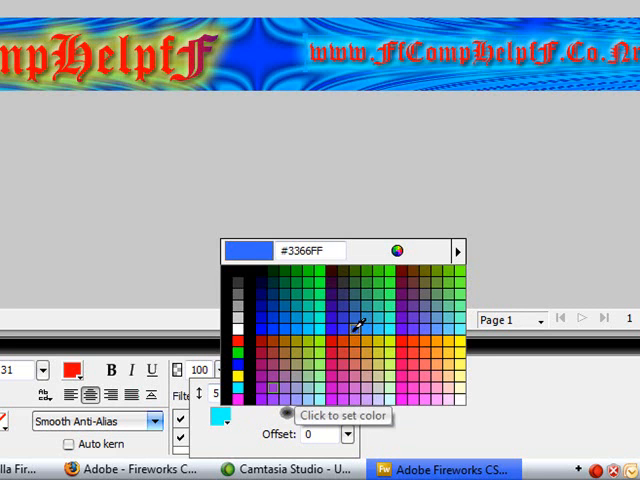
click(428, 350)
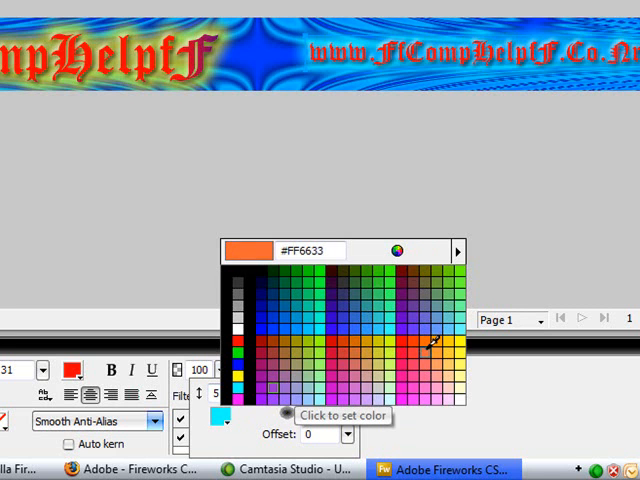
click(418, 344)
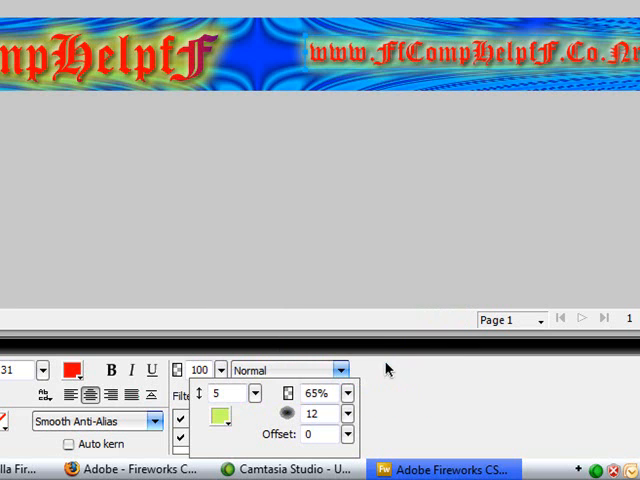
mouse_move(250, 424)
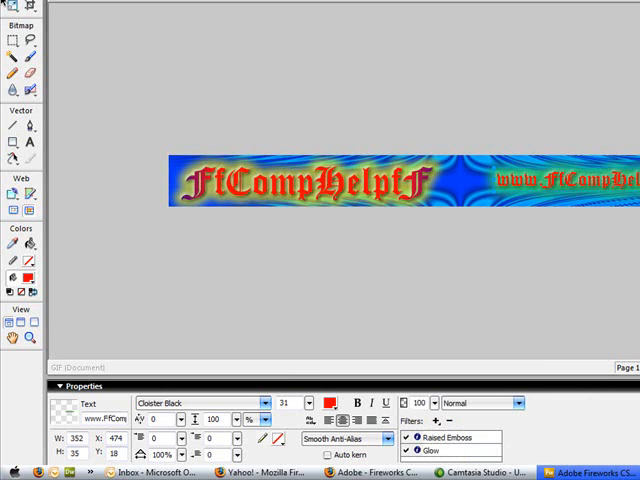
Save the banner as a Fireworks PNG named Banner 5 in Pictures
click(16, 28)
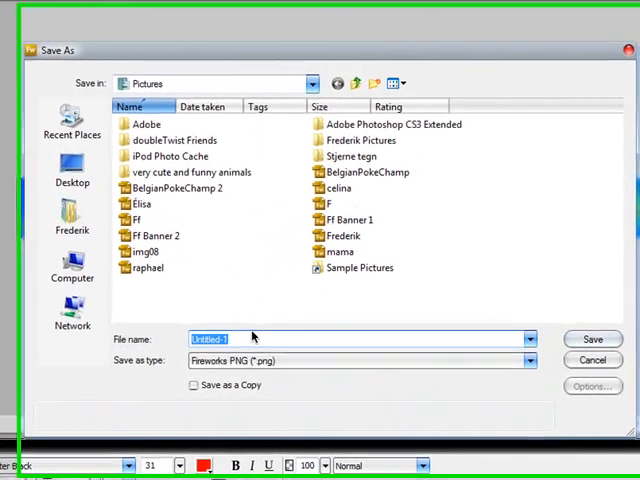
text(Banner 1)
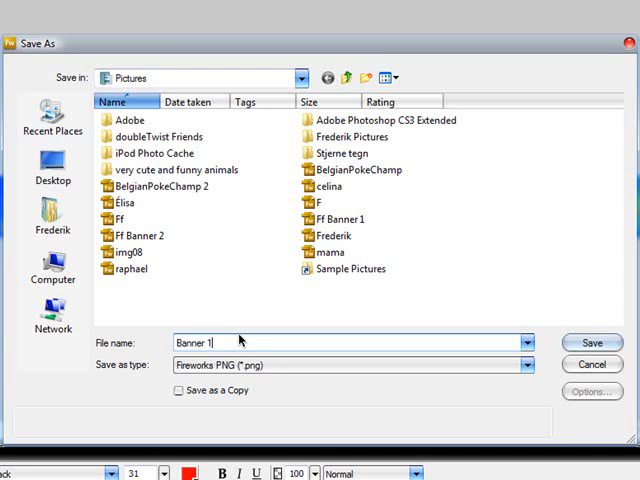
click(592, 342)
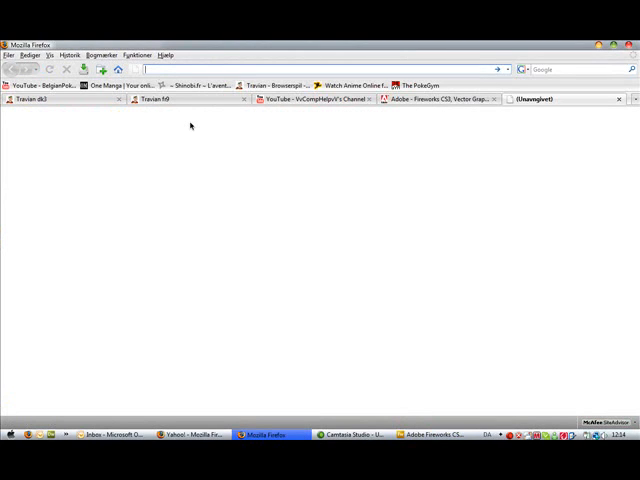
Load the youtube.com partner address and scroll the application form down to Review Application
text(youtube.com/p)
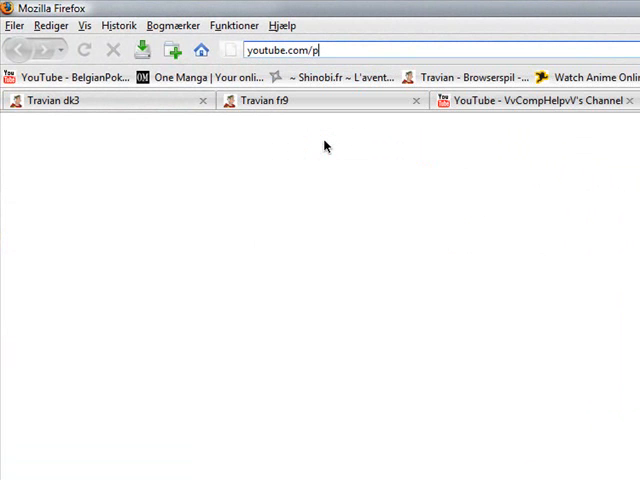
key(Return)
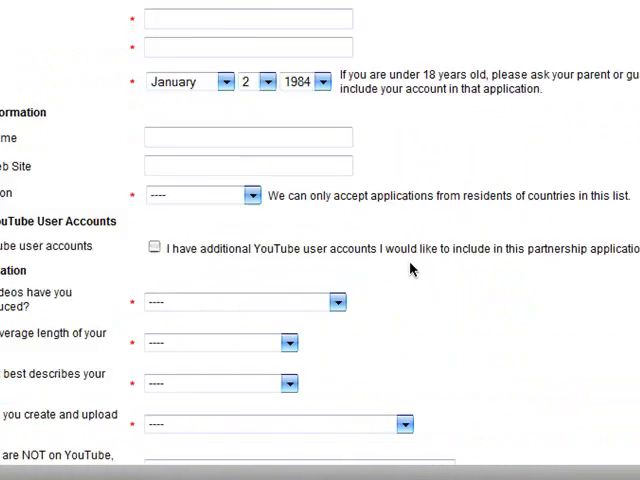
scroll(down, 3)
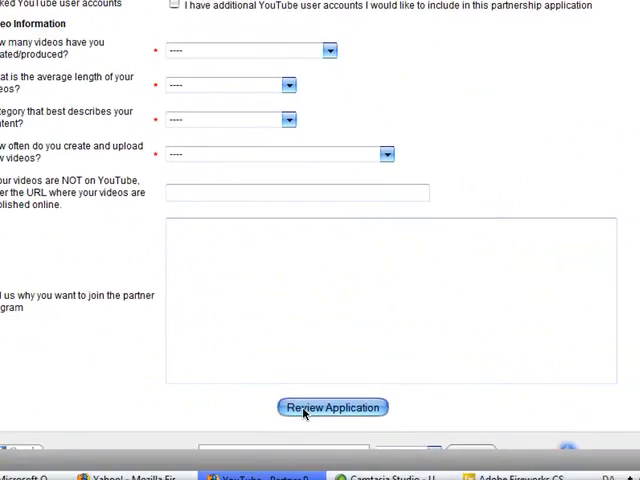